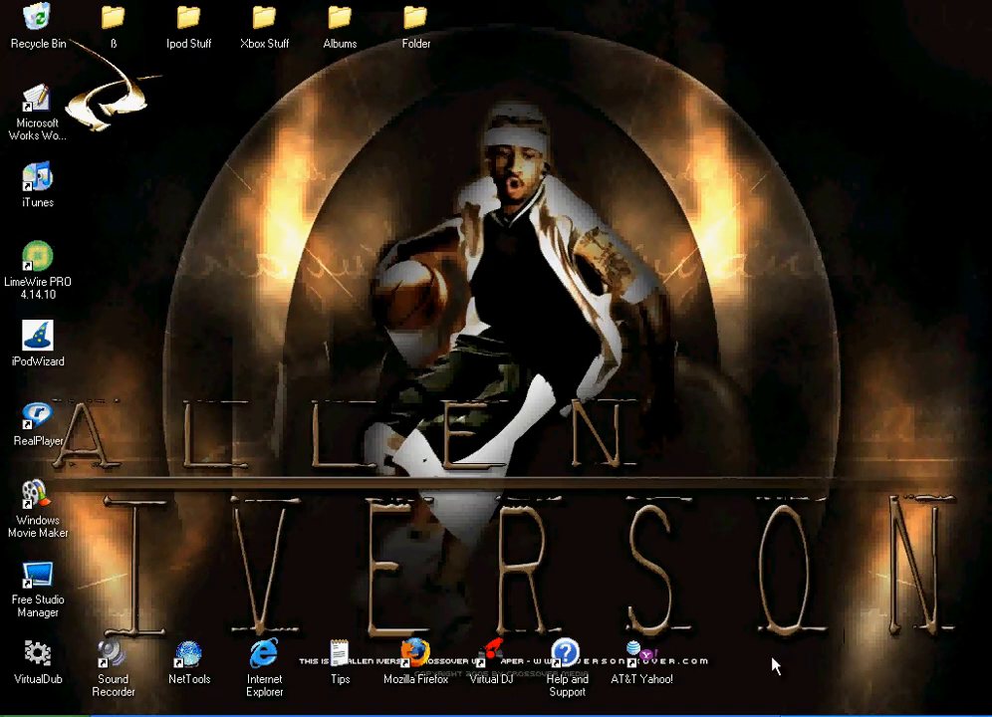
{"action": "mouse_move", "coordinate": [440, 659]}
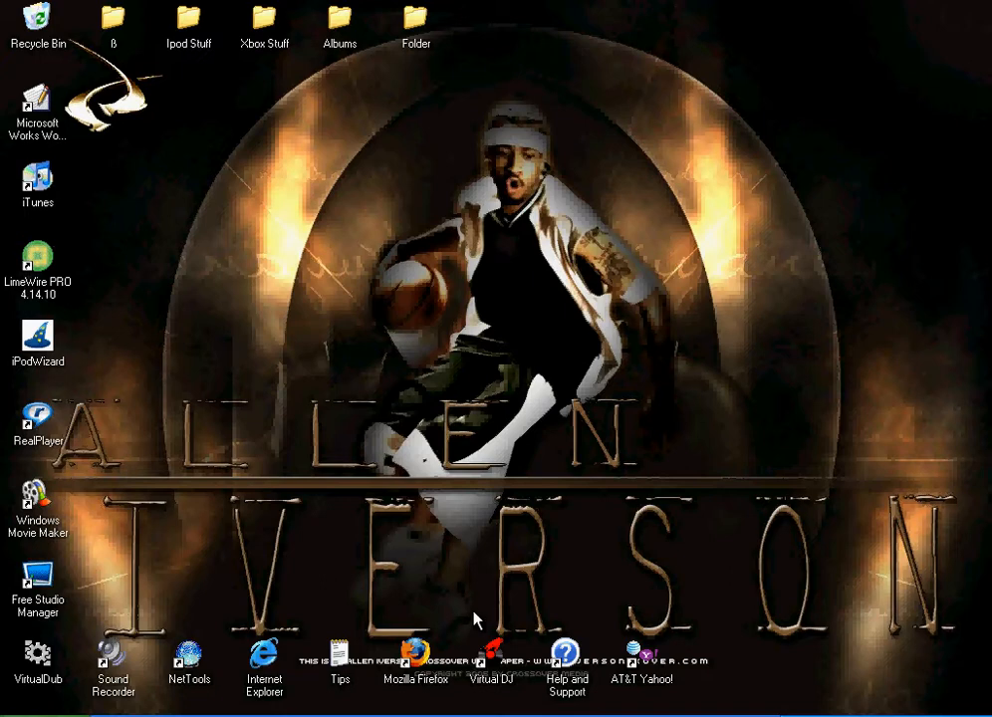
{"action": "mouse_move", "coordinate": [34, 342]}
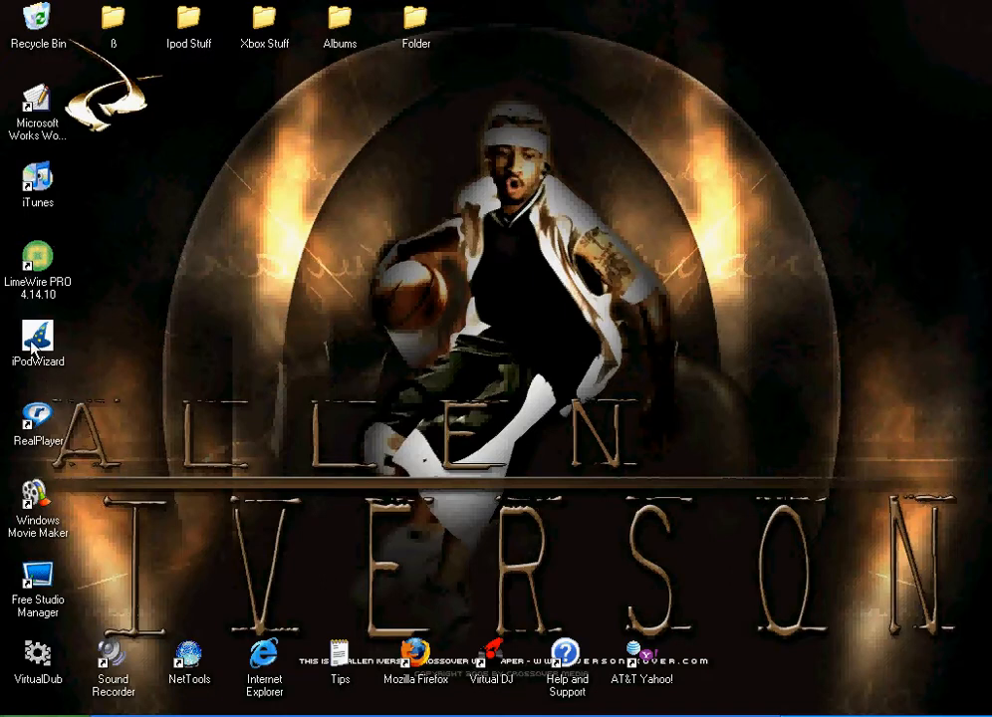
{"action": "mouse_move", "coordinate": [56, 347]}
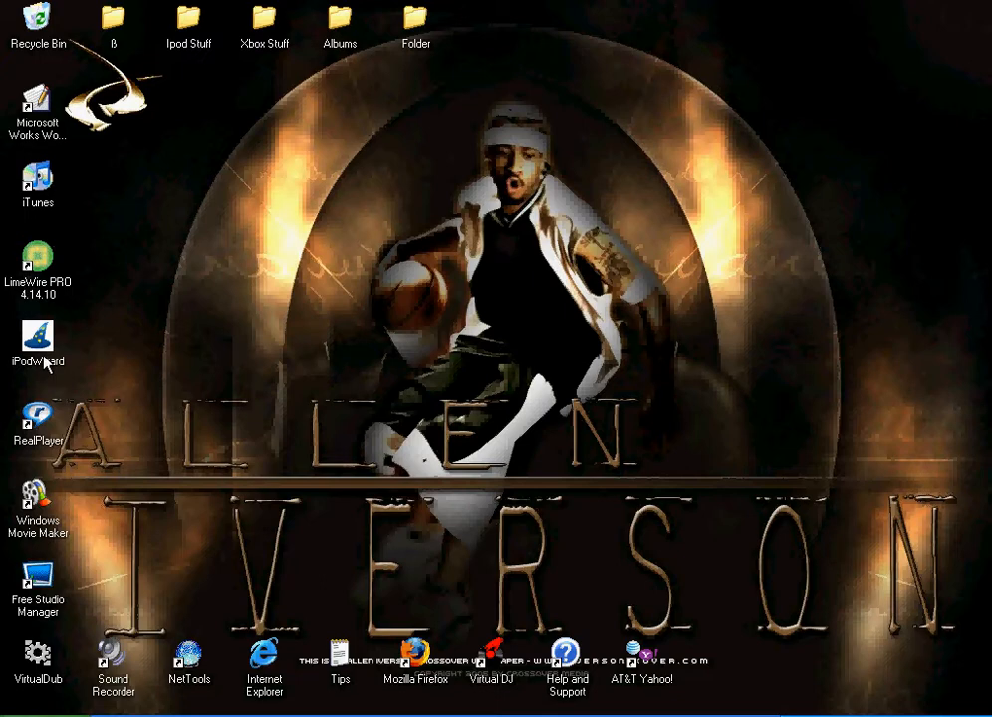
- Launch iPodWizard from its desktop shortcut and dismiss the Tip of the Day
{"action": "left_click", "coordinate": [38, 363]}
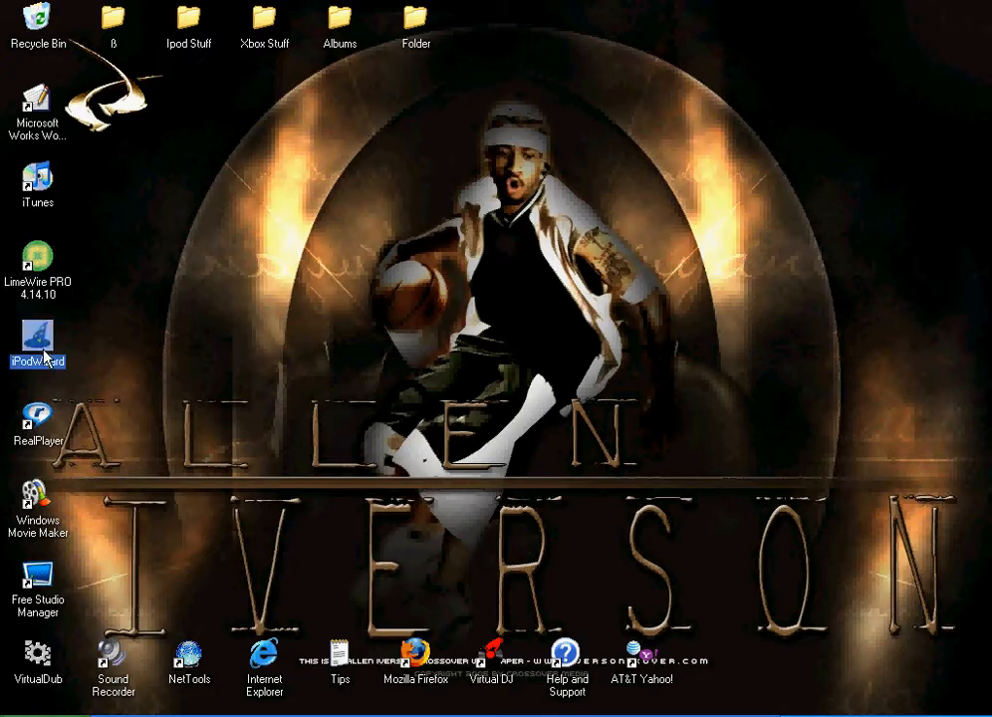
{"action": "double_click", "coordinate": [36, 336]}
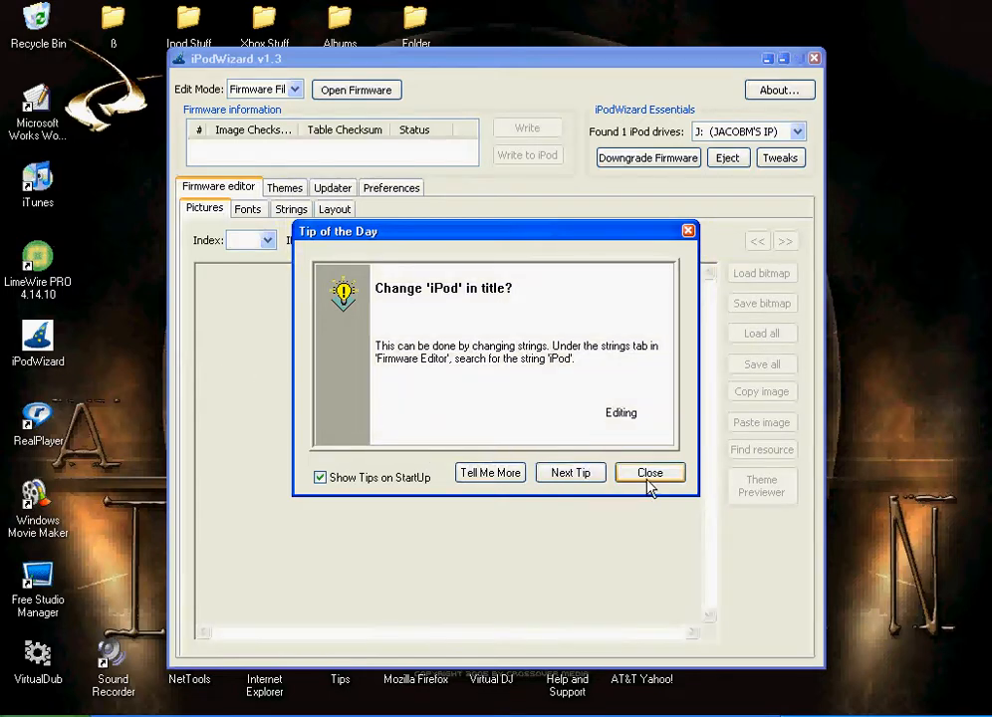
{"action": "left_click", "coordinate": [649, 472]}
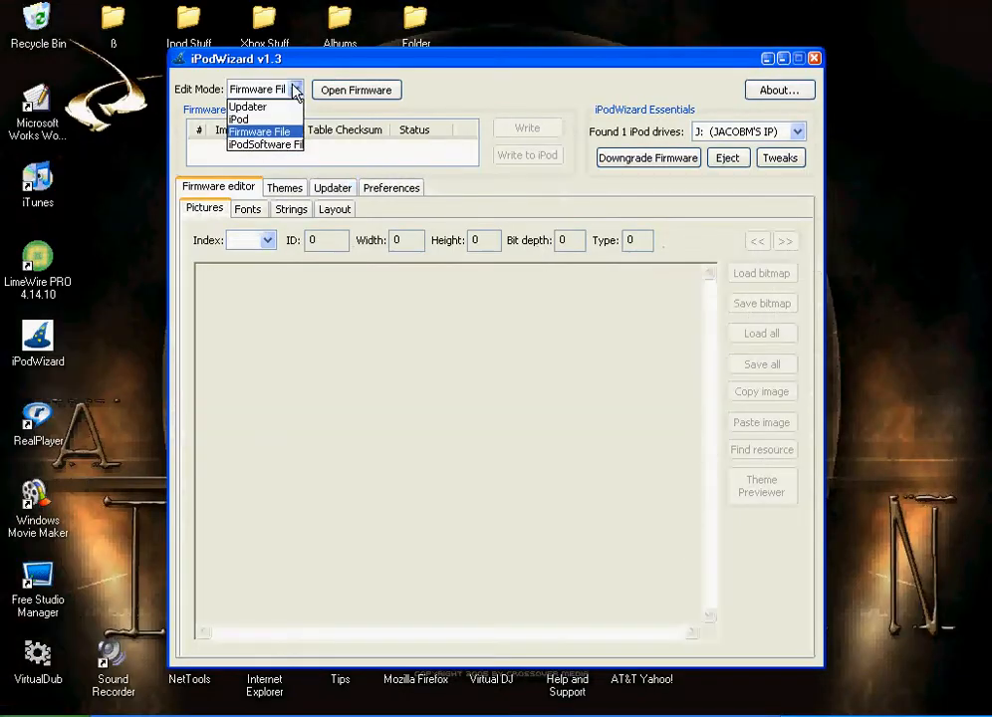
- Set Edit Mode to iPod and load the connected iPod's firmware
{"action": "left_click", "coordinate": [242, 119]}
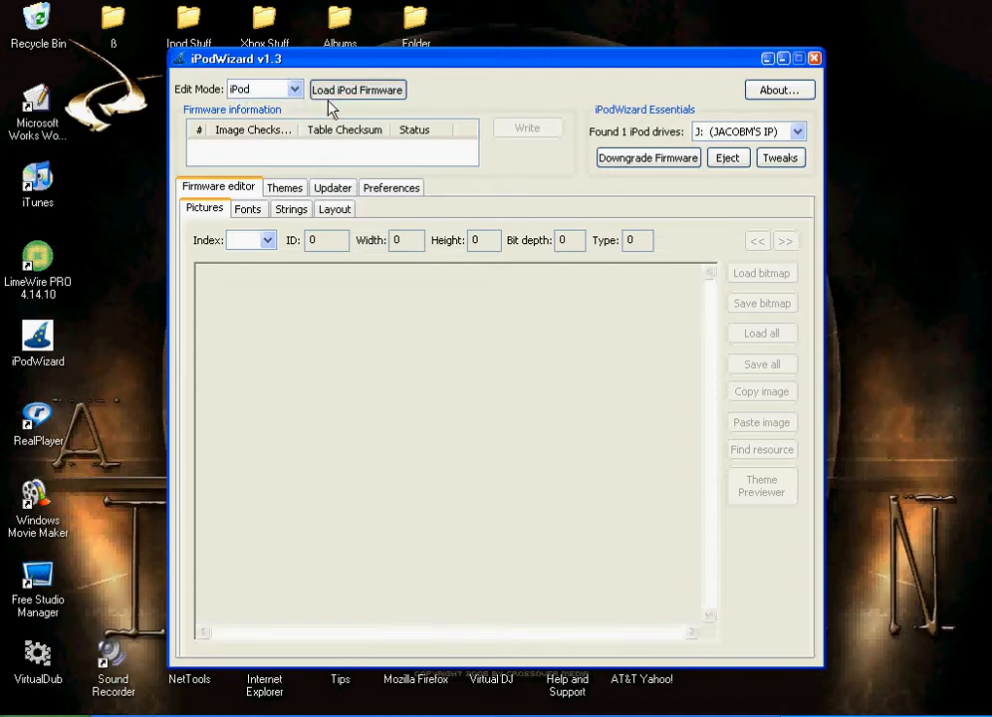
{"action": "left_click", "coordinate": [357, 90]}
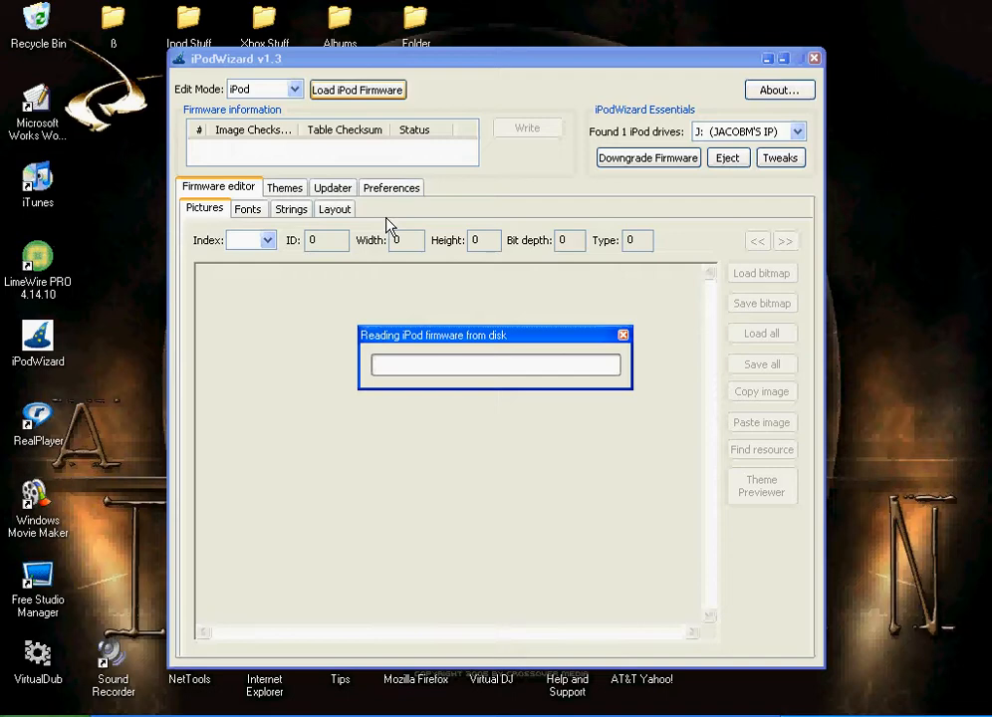
{"action": "mouse_move", "coordinate": [359, 219]}
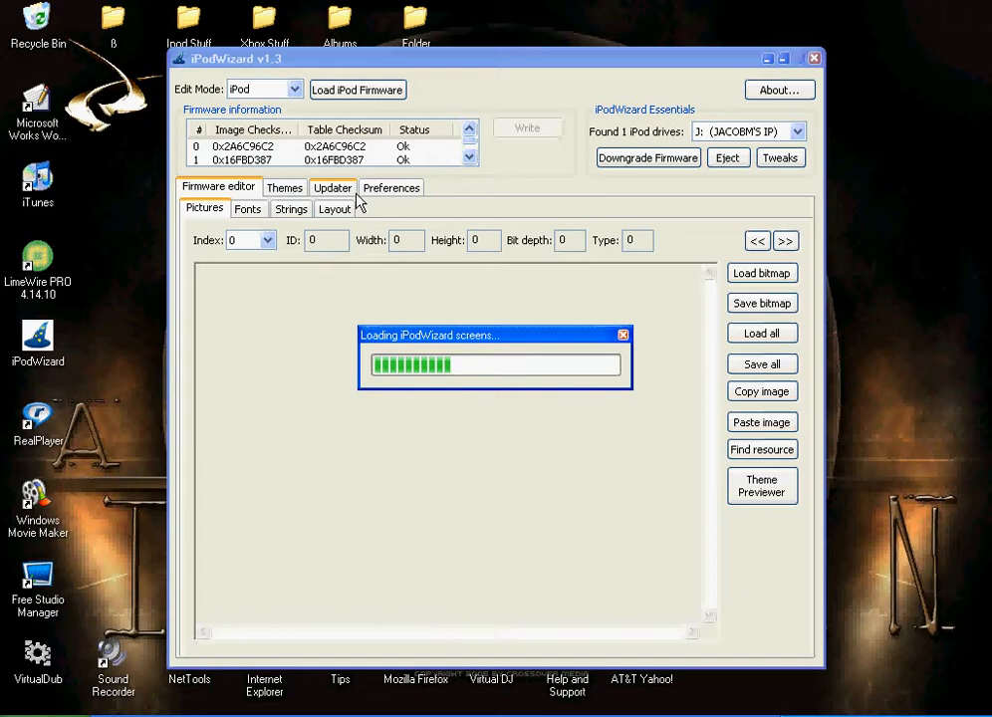
{"action": "mouse_move", "coordinate": [342, 209]}
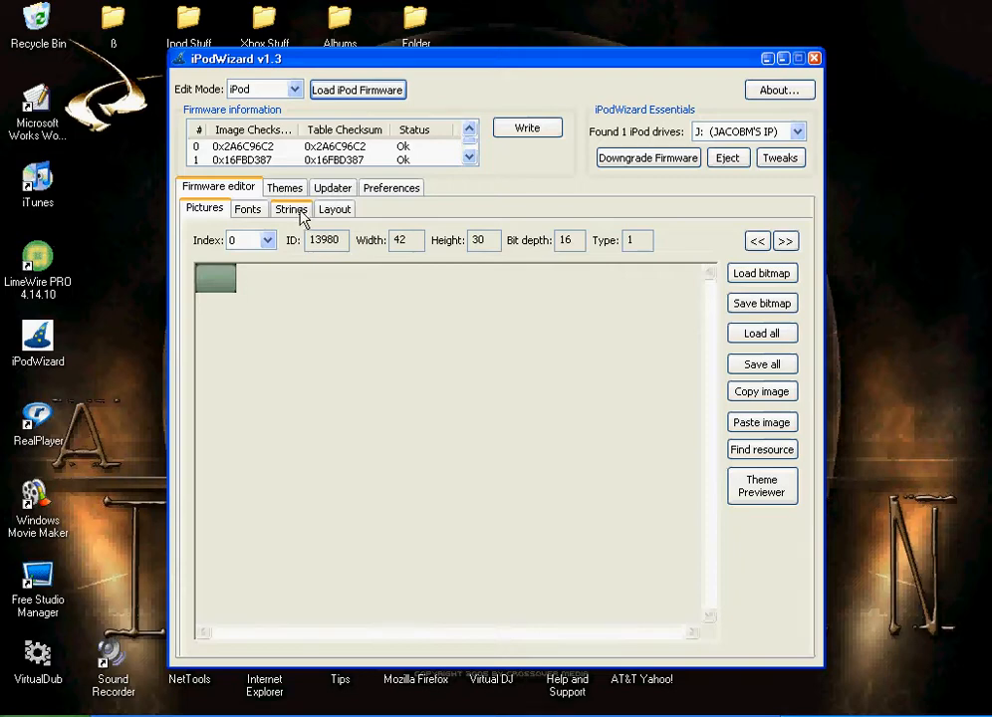
- Show the Strings editor with language block 24 (English month names) selected
{"action": "left_click", "coordinate": [291, 209]}
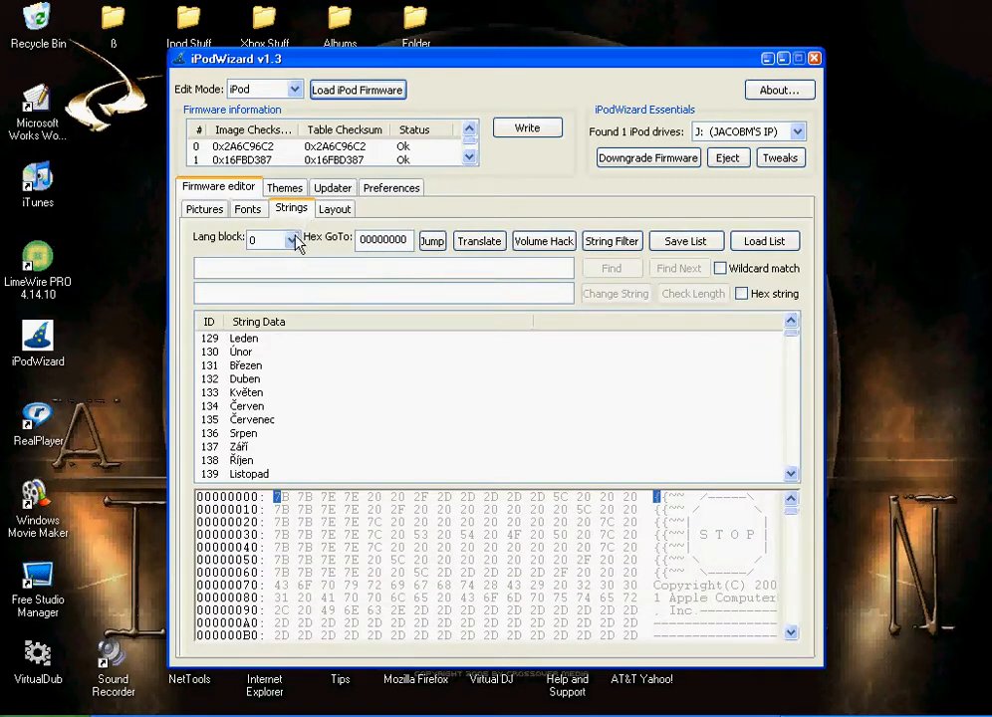
{"action": "left_click", "coordinate": [295, 239]}
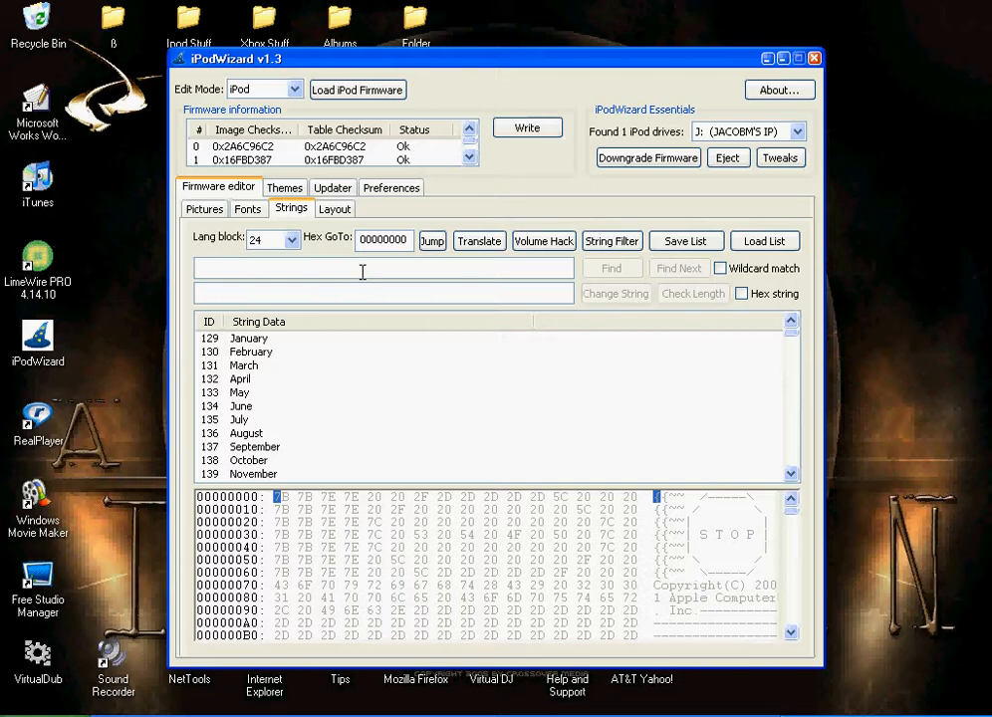
{"action": "left_click", "coordinate": [362, 267]}
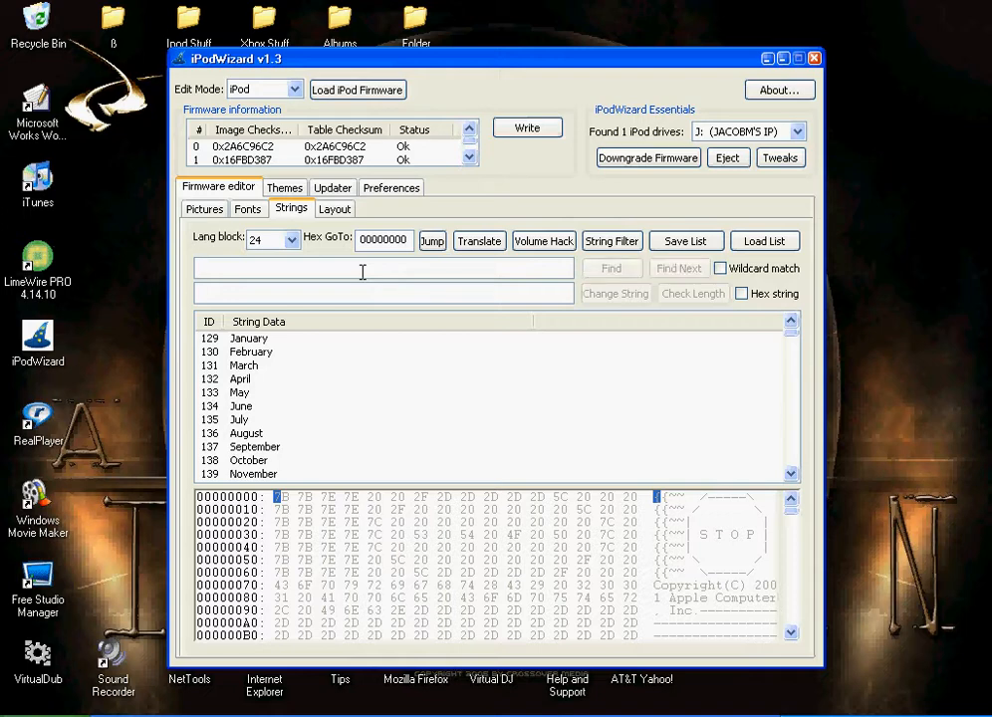
- Find the Songs string among the firmware strings
{"action": "type", "text": "s"}
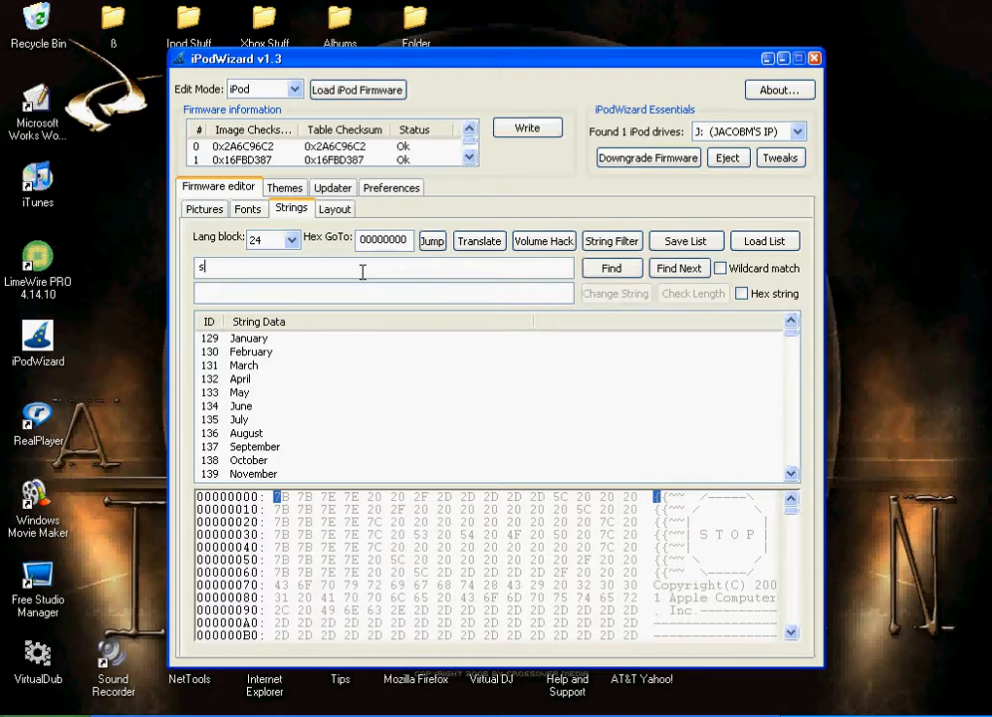
{"action": "type", "text": "ongs"}
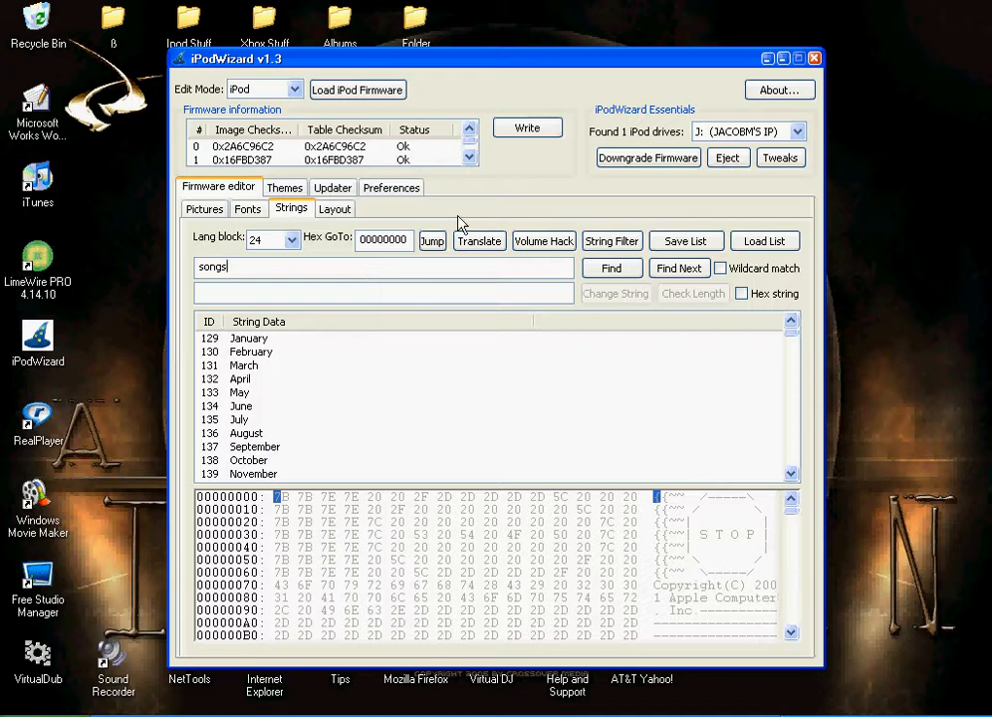
{"action": "left_click", "coordinate": [609, 267]}
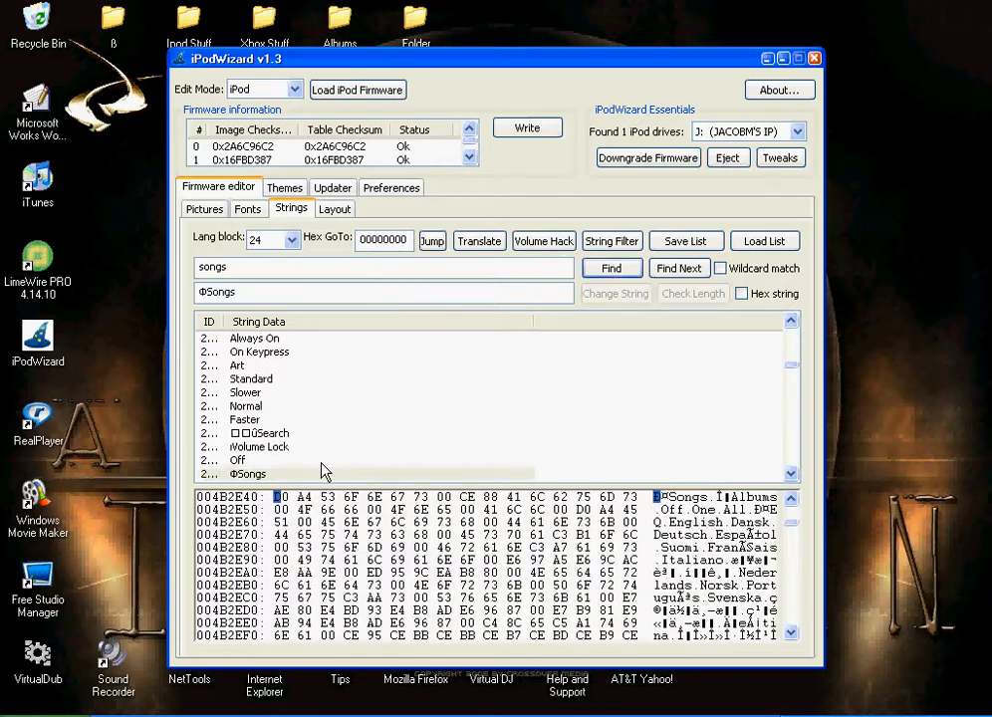
{"action": "mouse_move", "coordinate": [283, 478]}
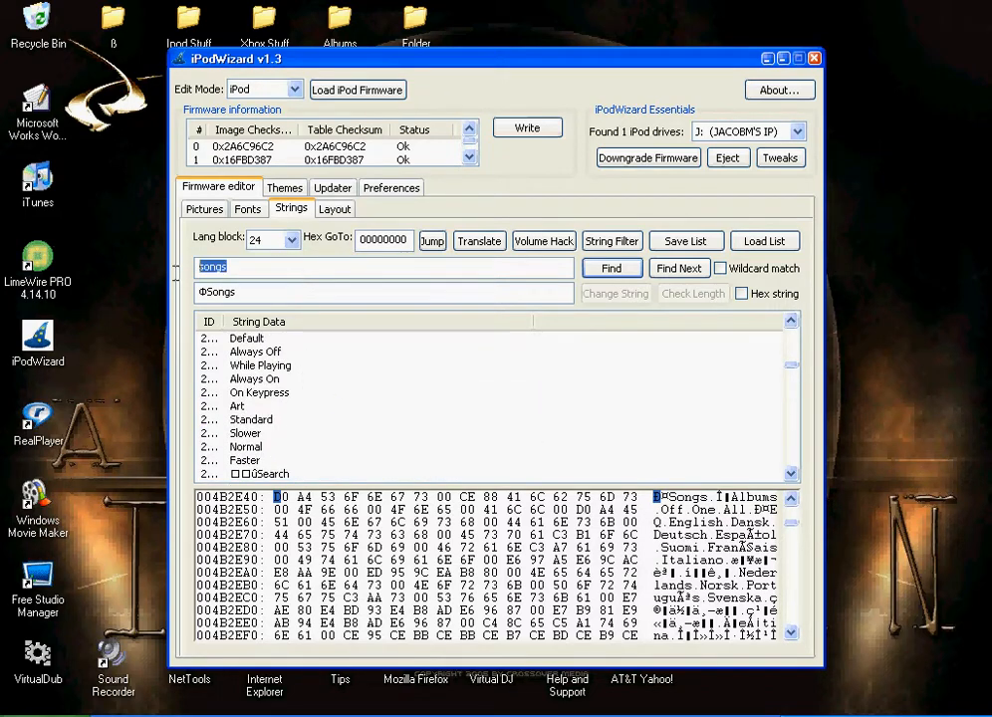
- Find the iTunes string and enter 'prolifiks' as replacement text
{"action": "type", "text": "itu"}
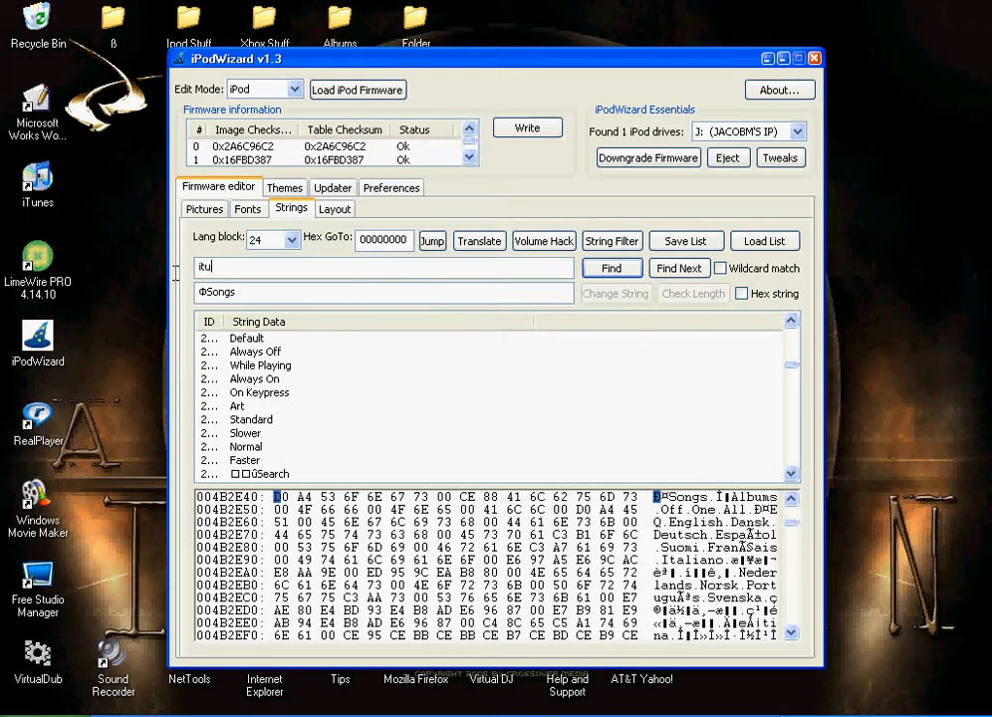
{"action": "type", "text": "nes"}
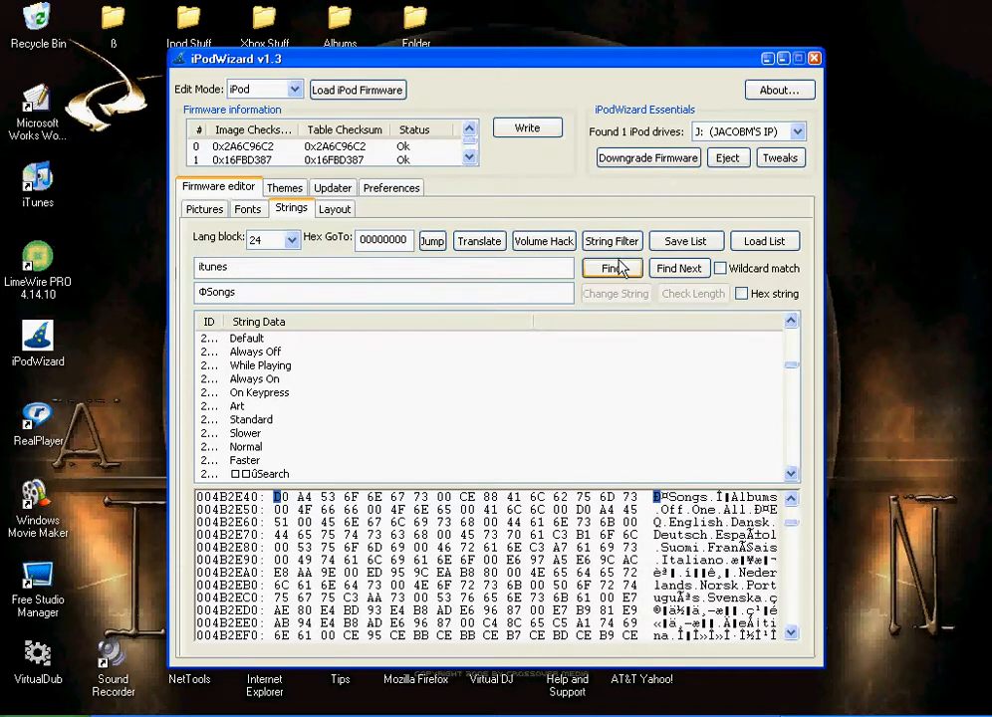
{"action": "left_click", "coordinate": [611, 267]}
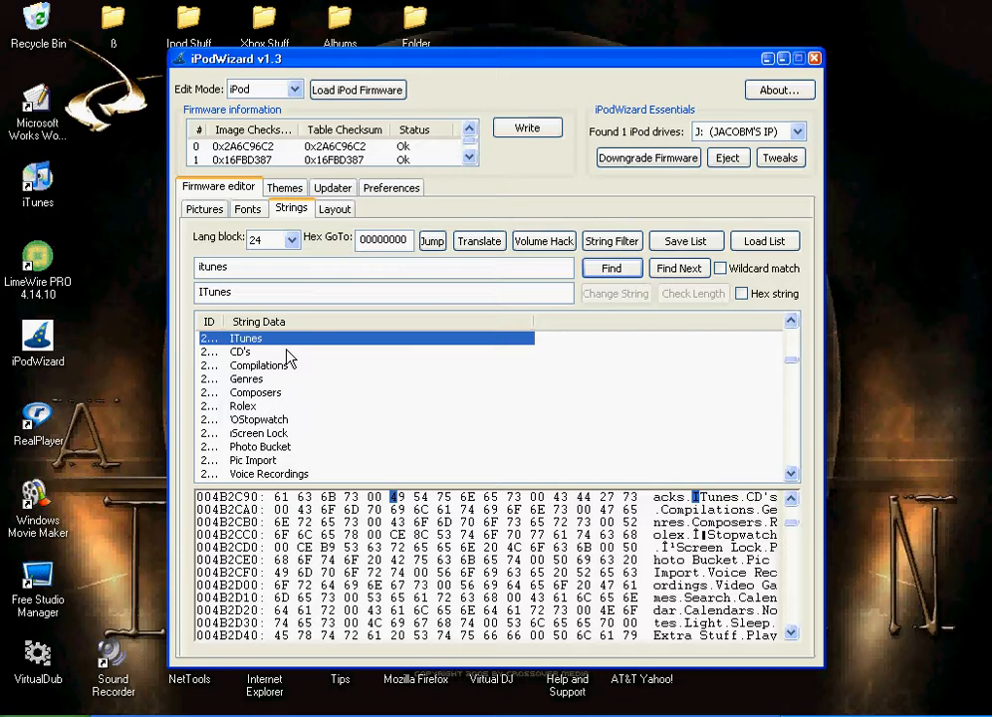
{"action": "mouse_move", "coordinate": [276, 277]}
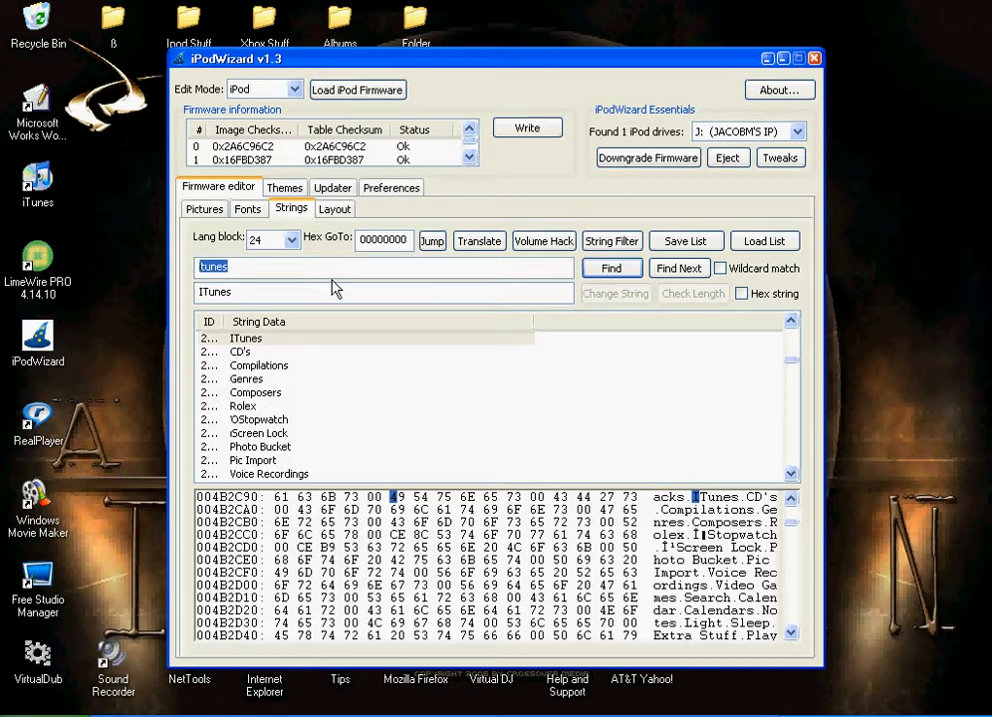
{"action": "type", "text": "prolifiks"}
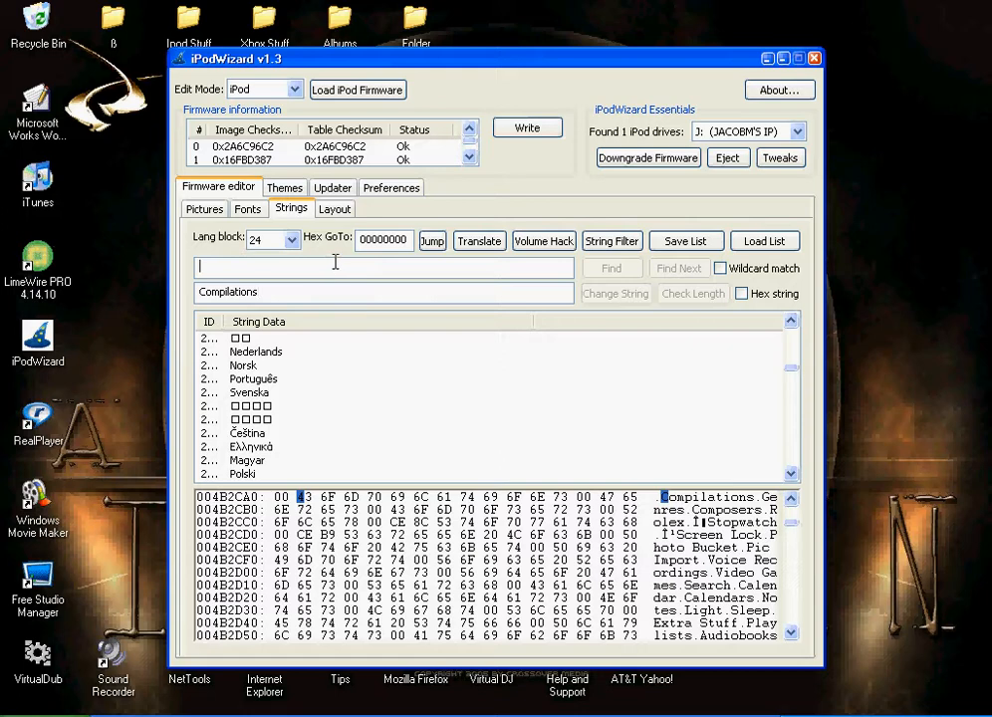
- Find the November string among the firmware strings
{"action": "type", "text": "n"}
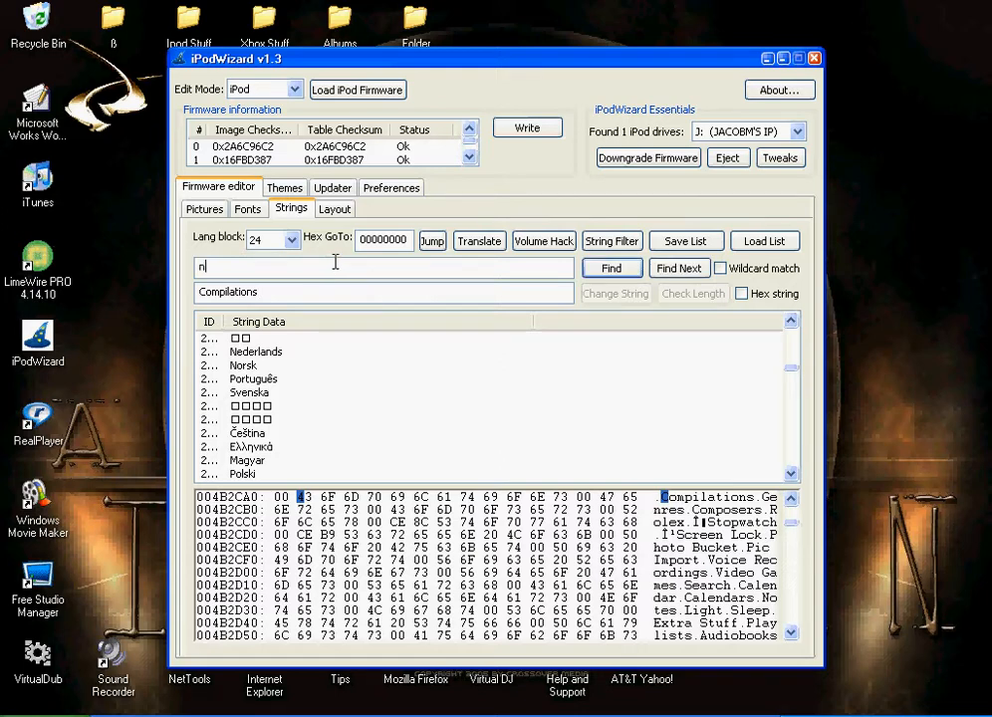
{"action": "type", "text": "ovembdr"}
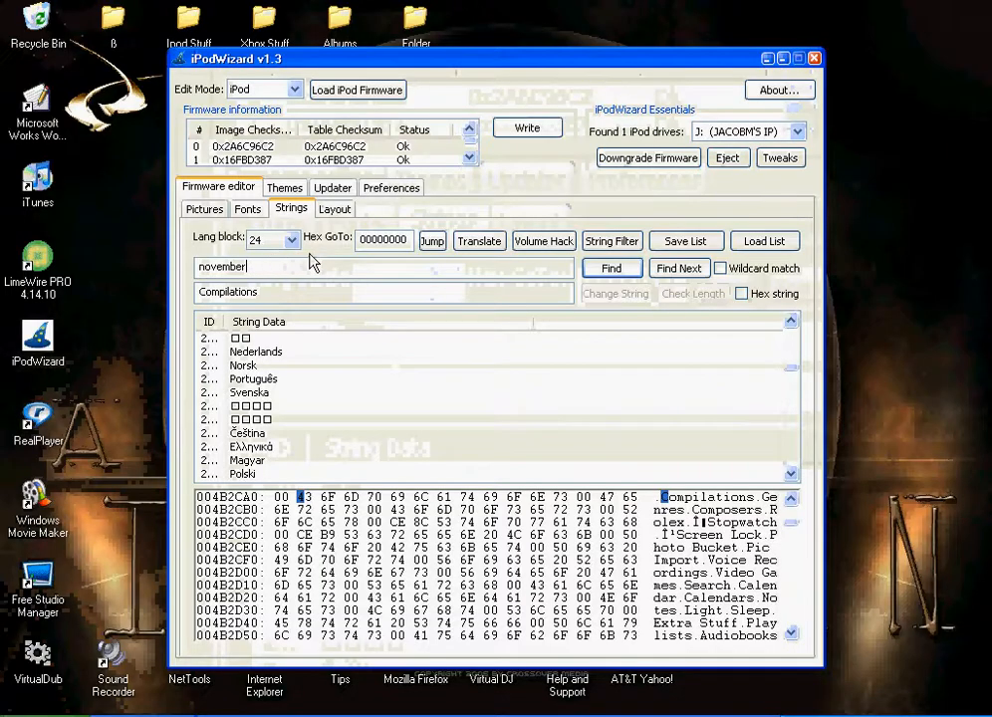
{"action": "left_click", "coordinate": [609, 267]}
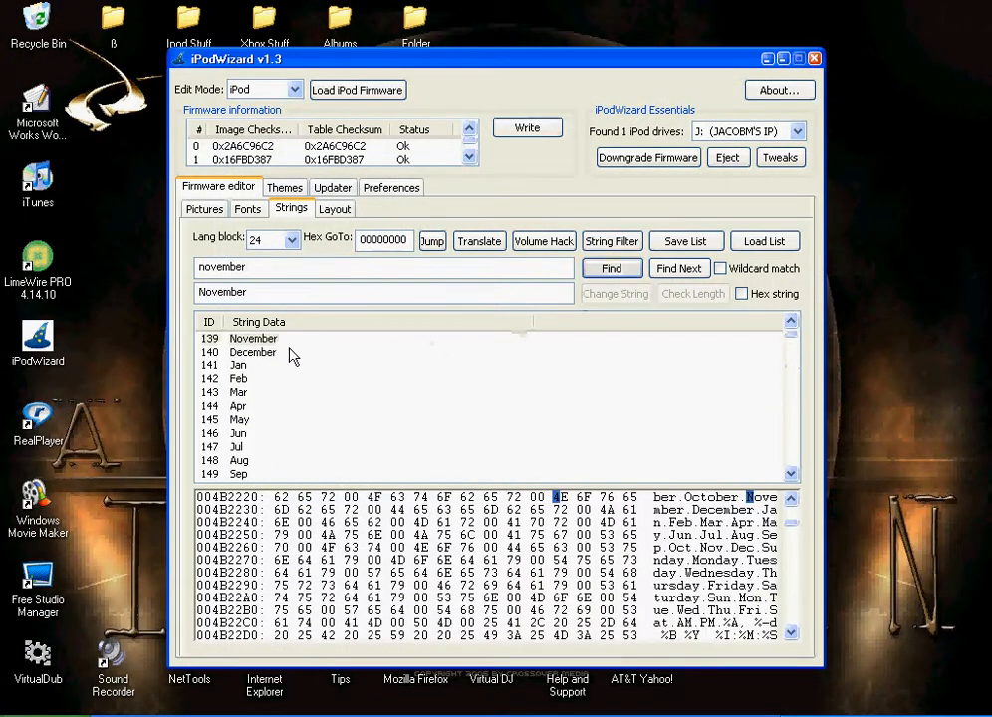
- Rename the November string to 'october' with Change String, then select December
{"action": "left_click", "coordinate": [253, 338]}
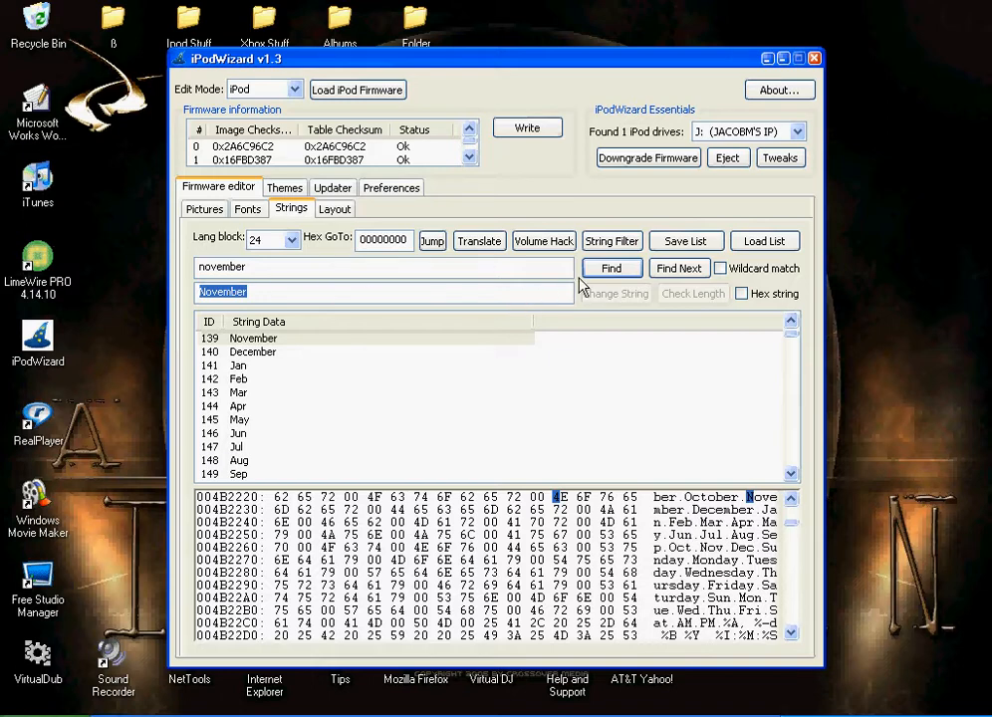
{"action": "type", "text": "octo"}
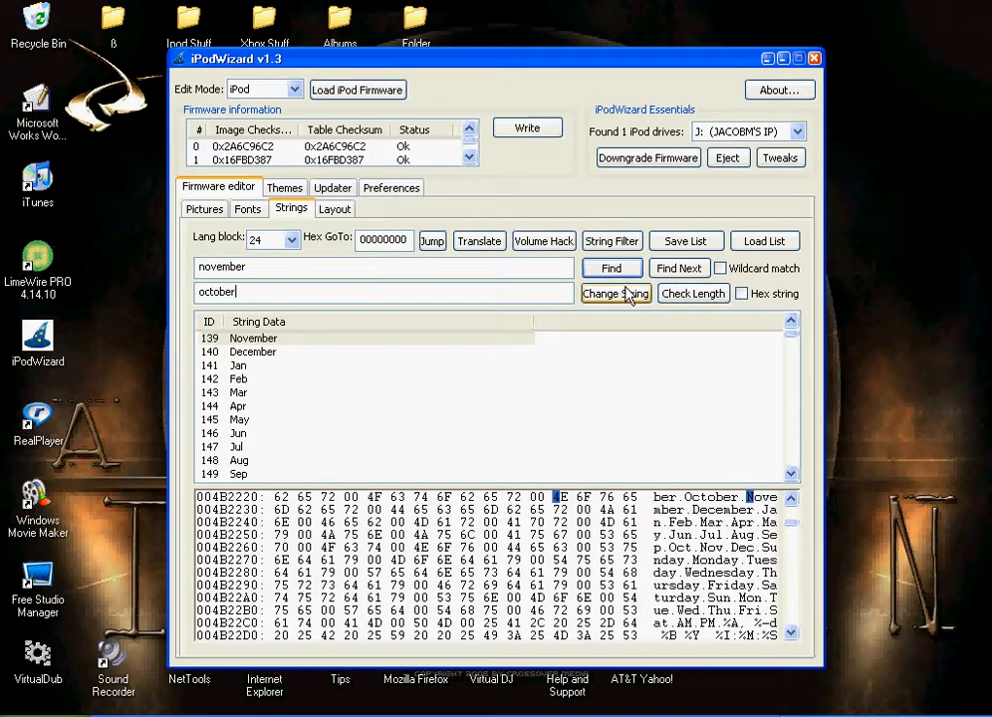
{"action": "left_click", "coordinate": [615, 292]}
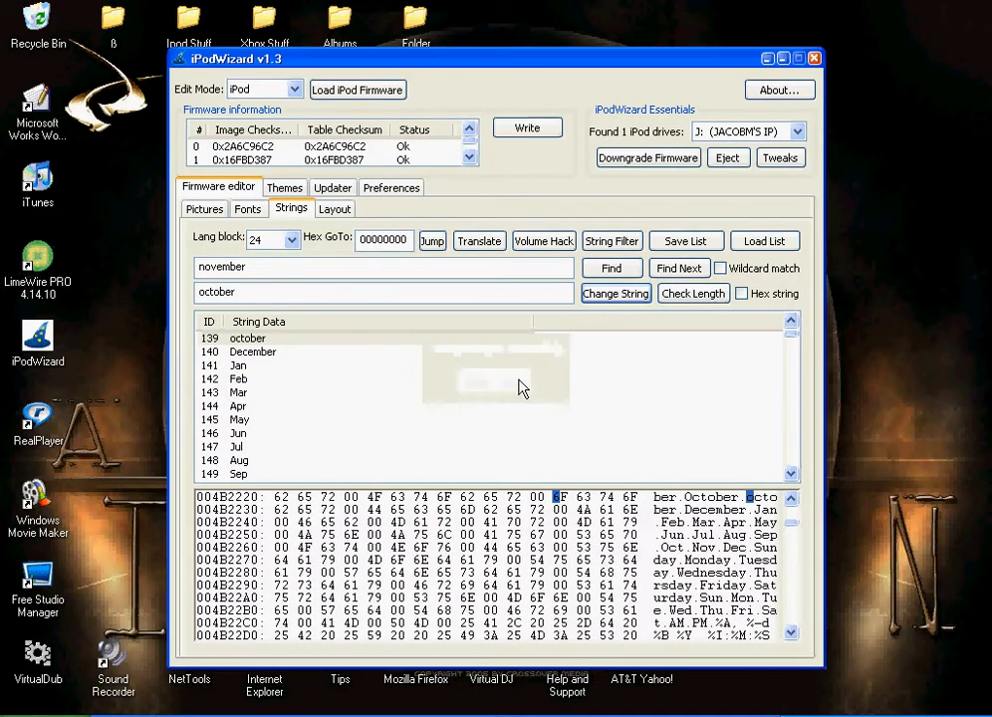
{"action": "left_click", "coordinate": [251, 350]}
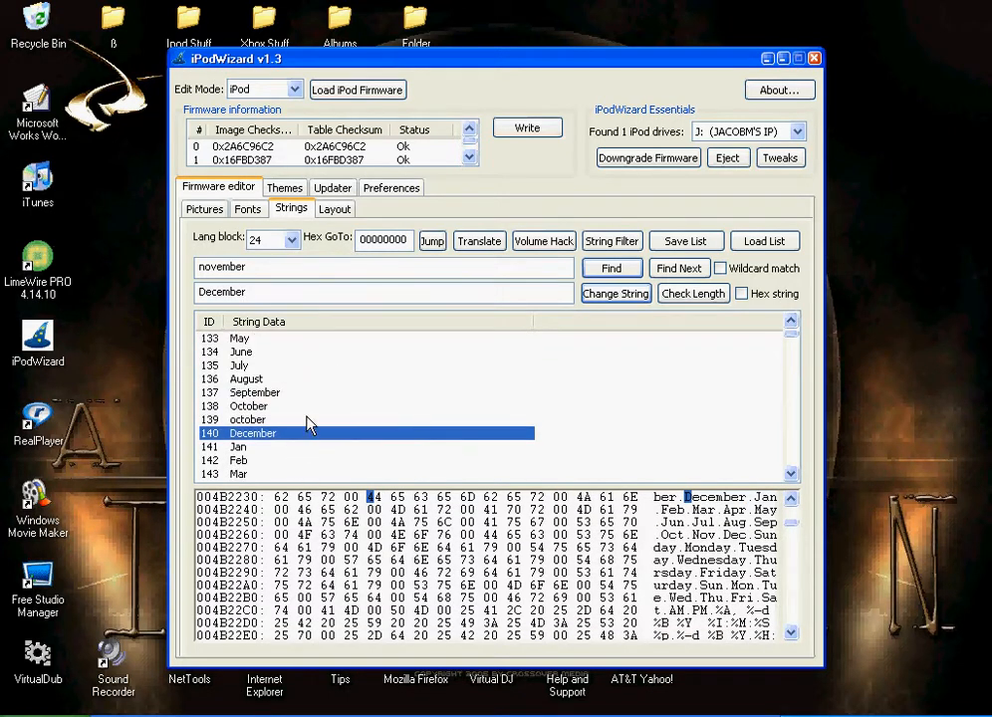
{"action": "mouse_move", "coordinate": [329, 223]}
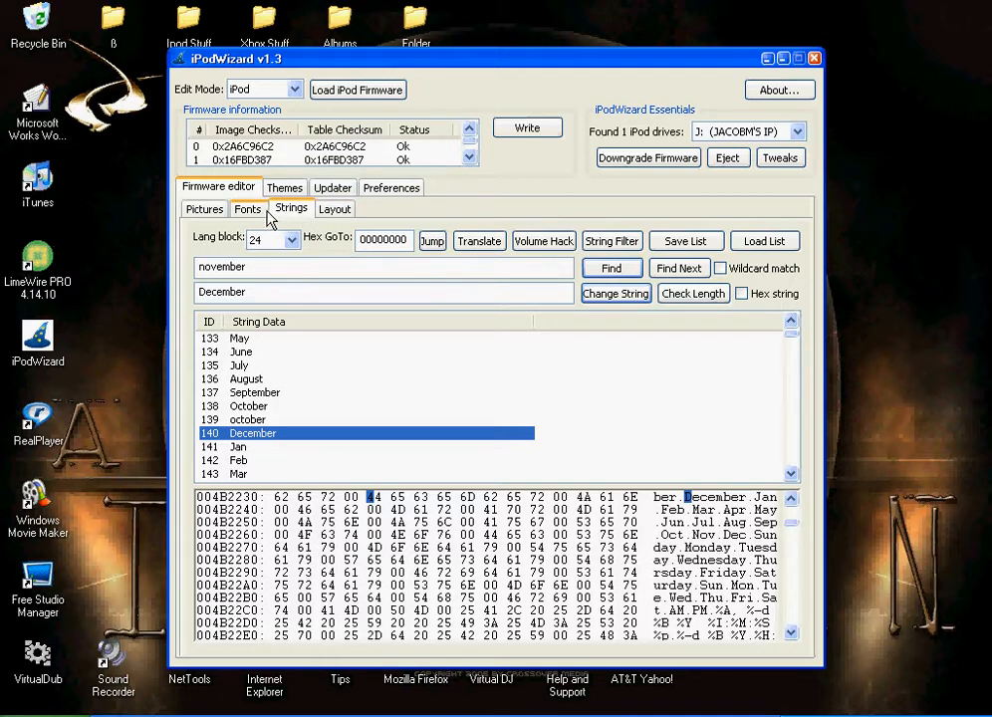
- Show the Fonts editor with index 1, Podium Sans, loaded
{"action": "left_click", "coordinate": [247, 209]}
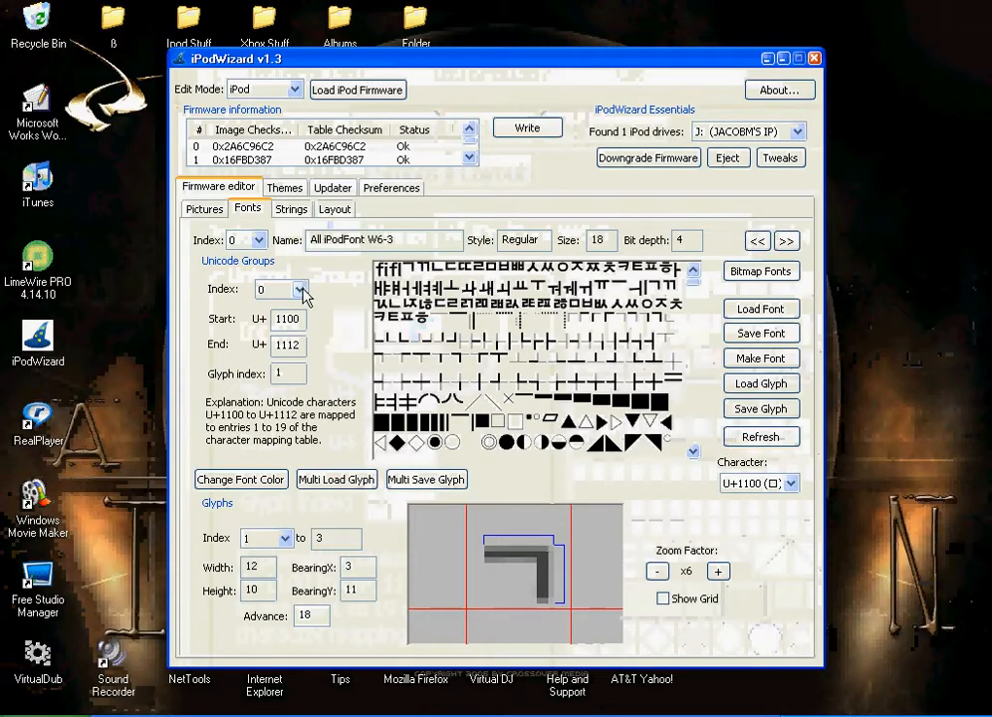
{"action": "left_click", "coordinate": [303, 289]}
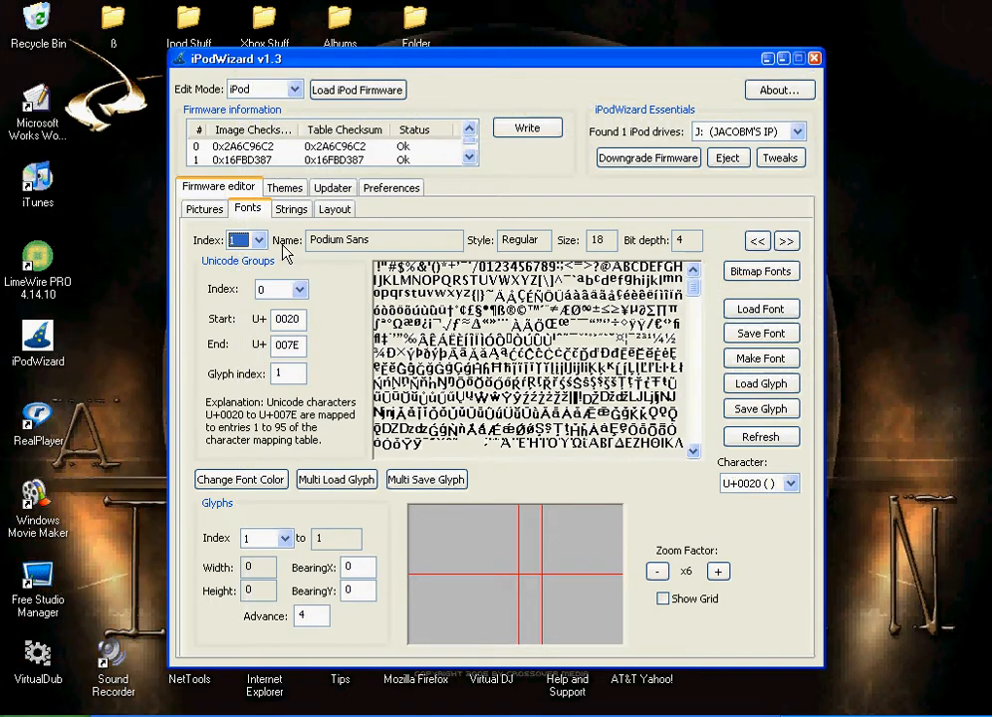
{"action": "mouse_move", "coordinate": [265, 255]}
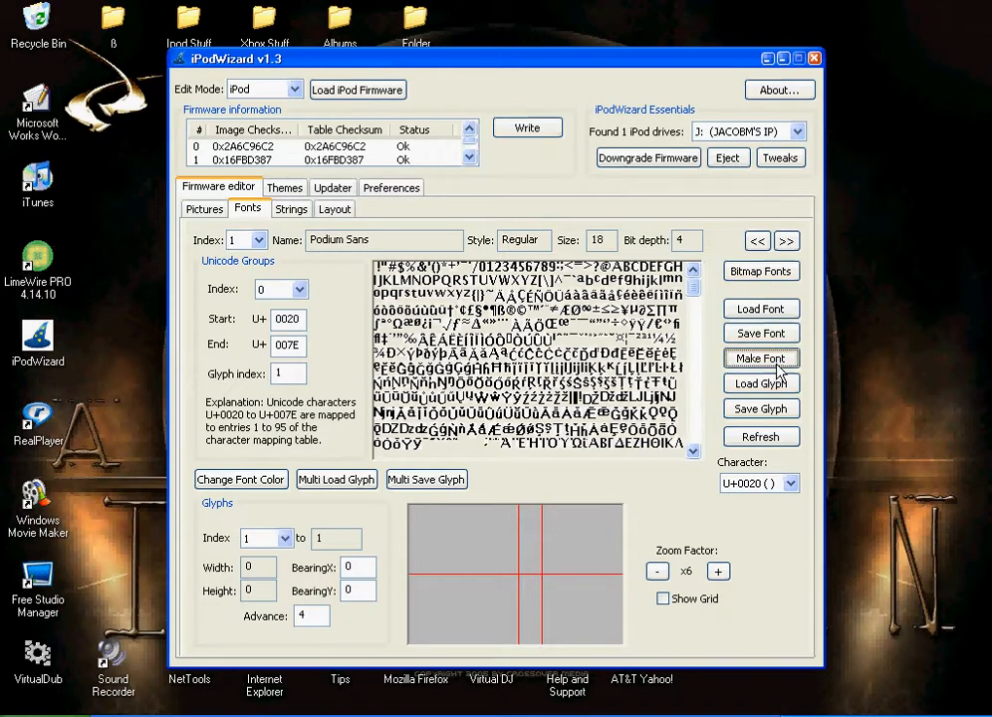
- Start Make Font with Copperplate Gothic Light, italic, as the source font
{"action": "left_click", "coordinate": [761, 358]}
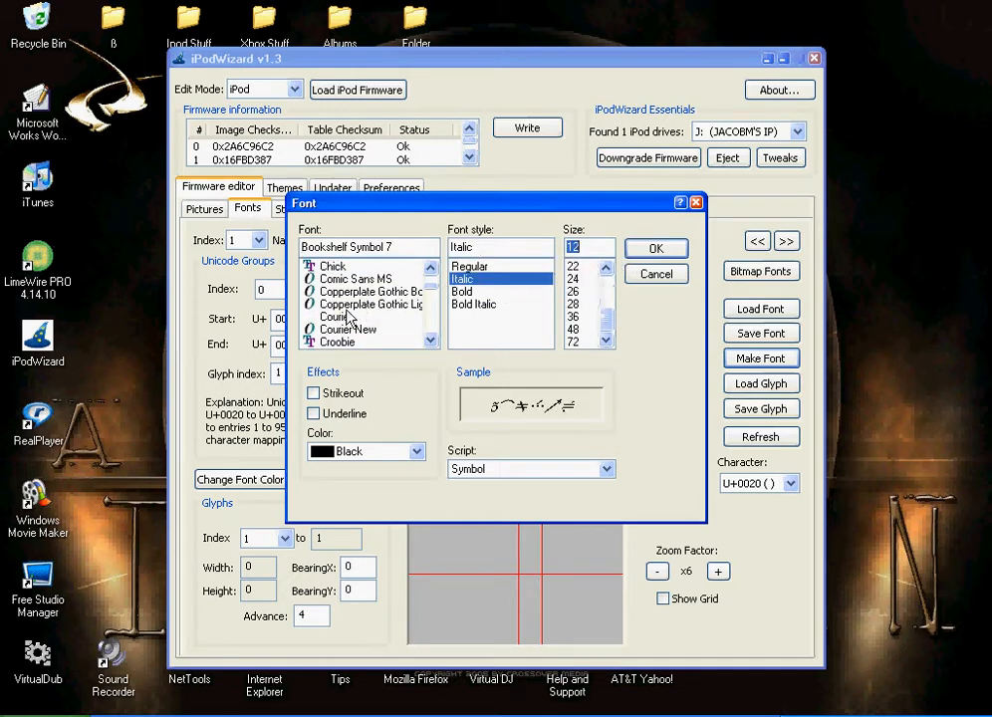
{"action": "left_click", "coordinate": [369, 303]}
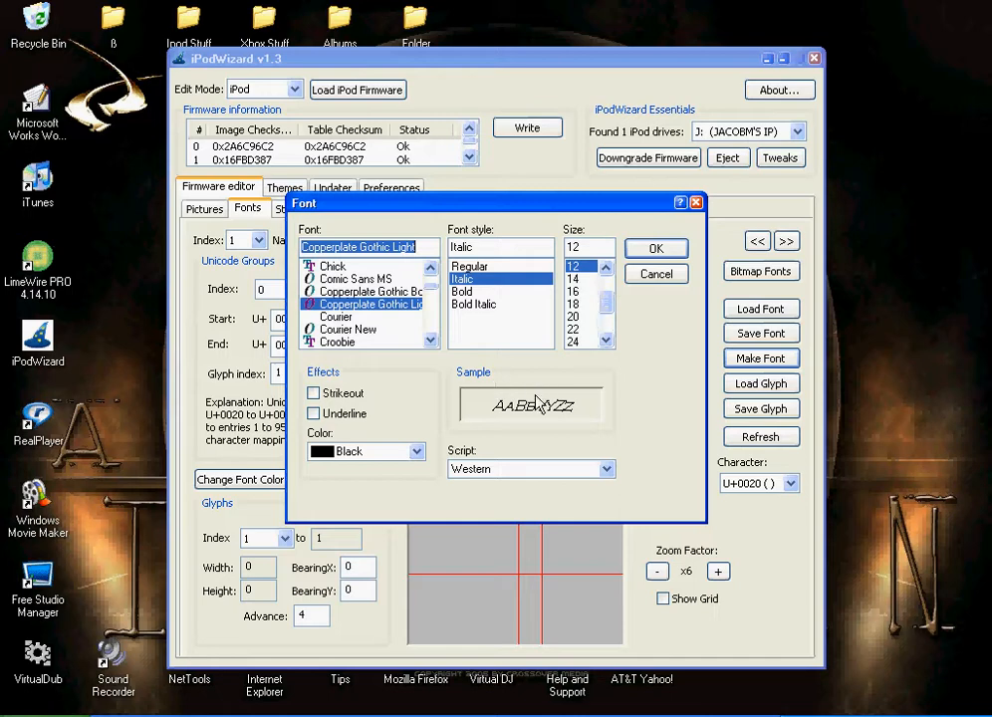
{"action": "left_click", "coordinate": [315, 392]}
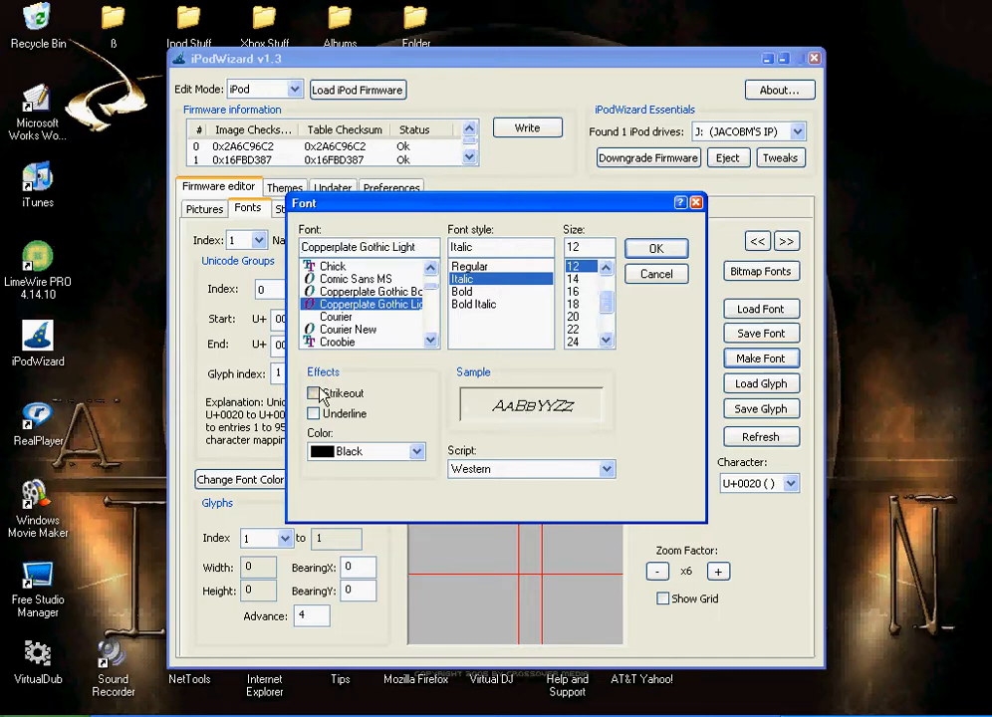